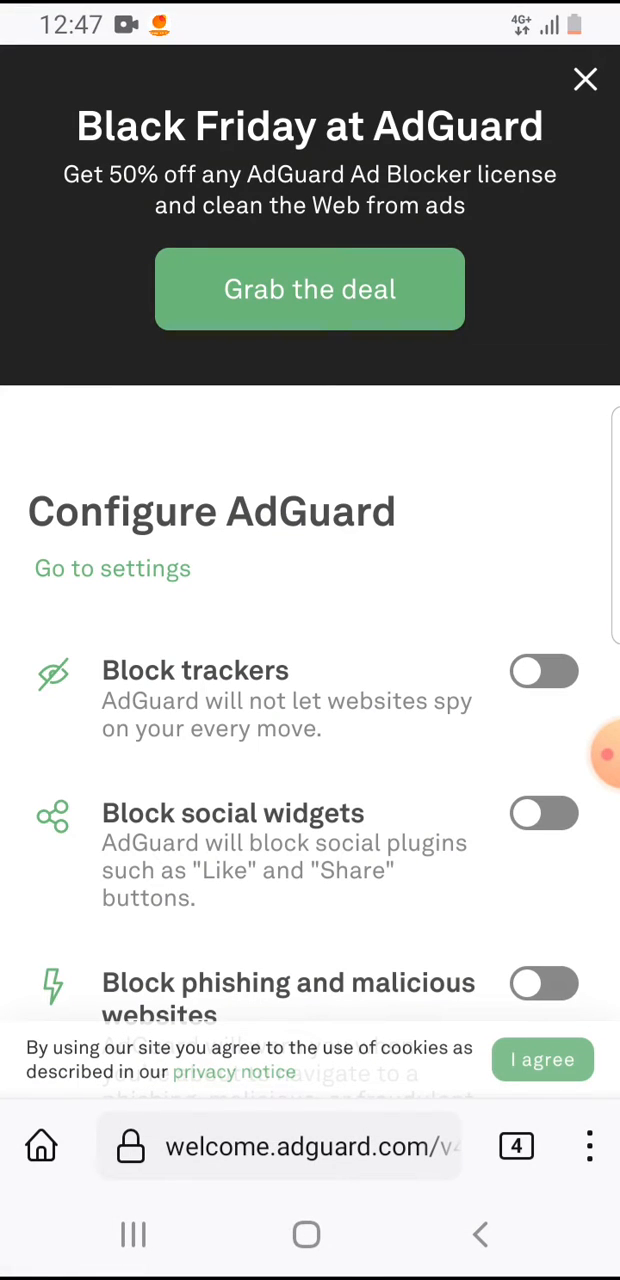
Leave the AdGuard welcome page via the three-dot menu and go to Settings.
left_click(589, 1146)
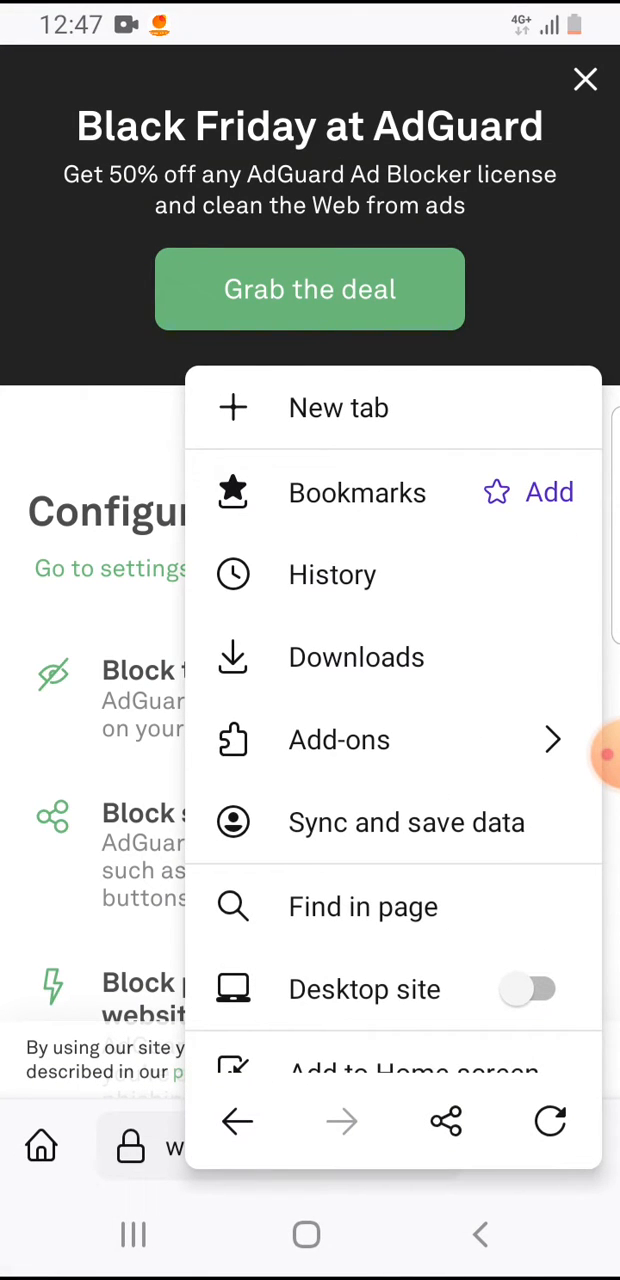
scroll("up", 3)
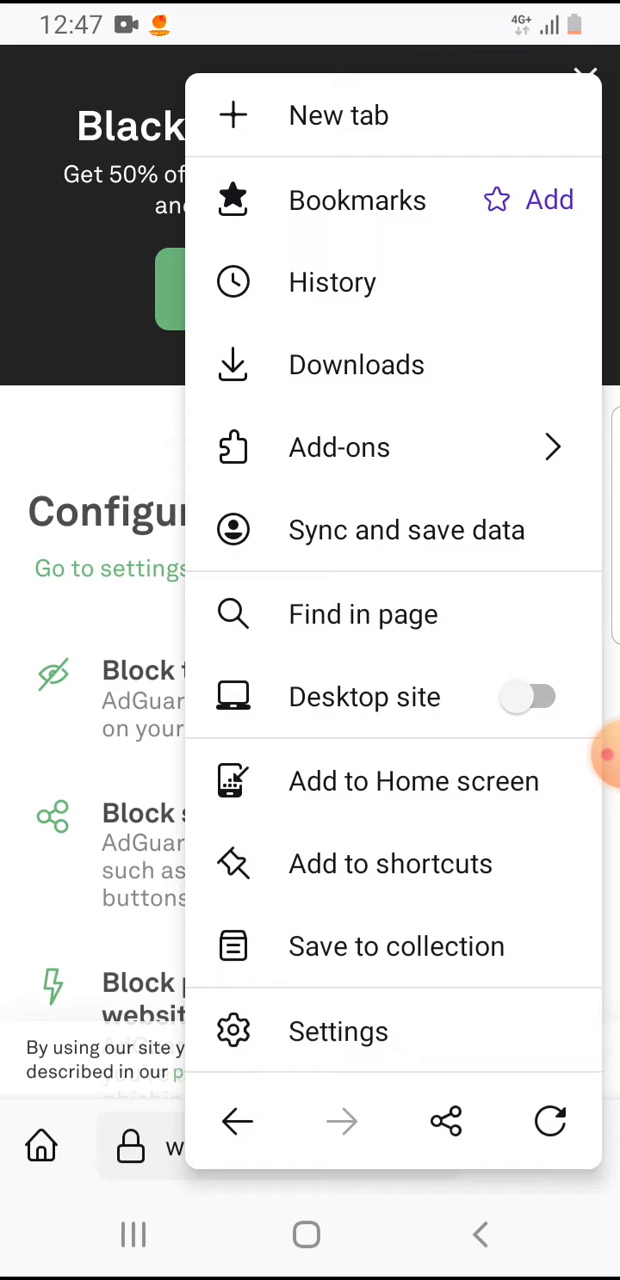
left_click(338, 1031)
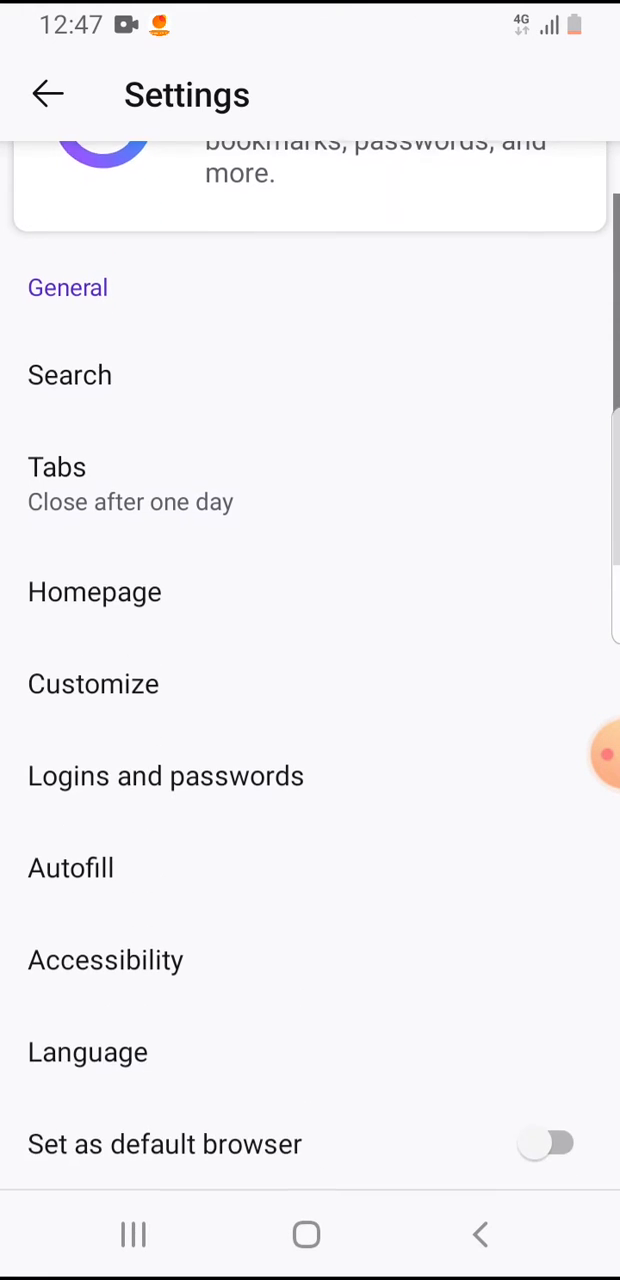
Open Autofill under the General settings.
left_click(70, 868)
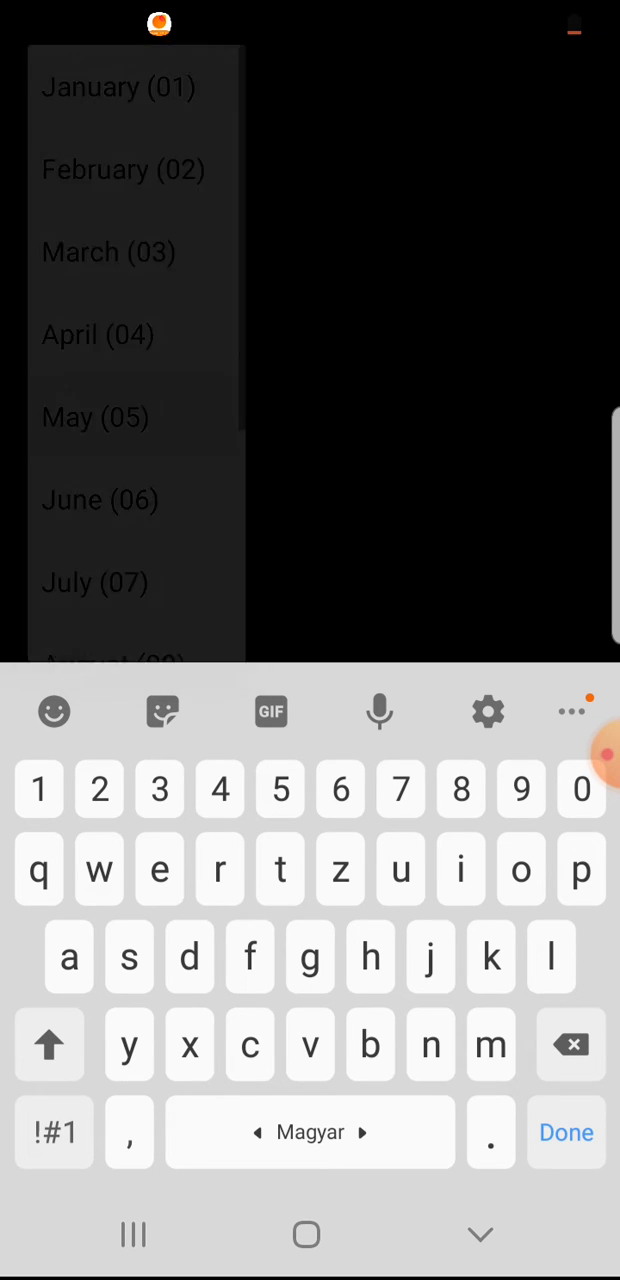
Choose the card's expiration month from the month list.
left_click(430, 360)
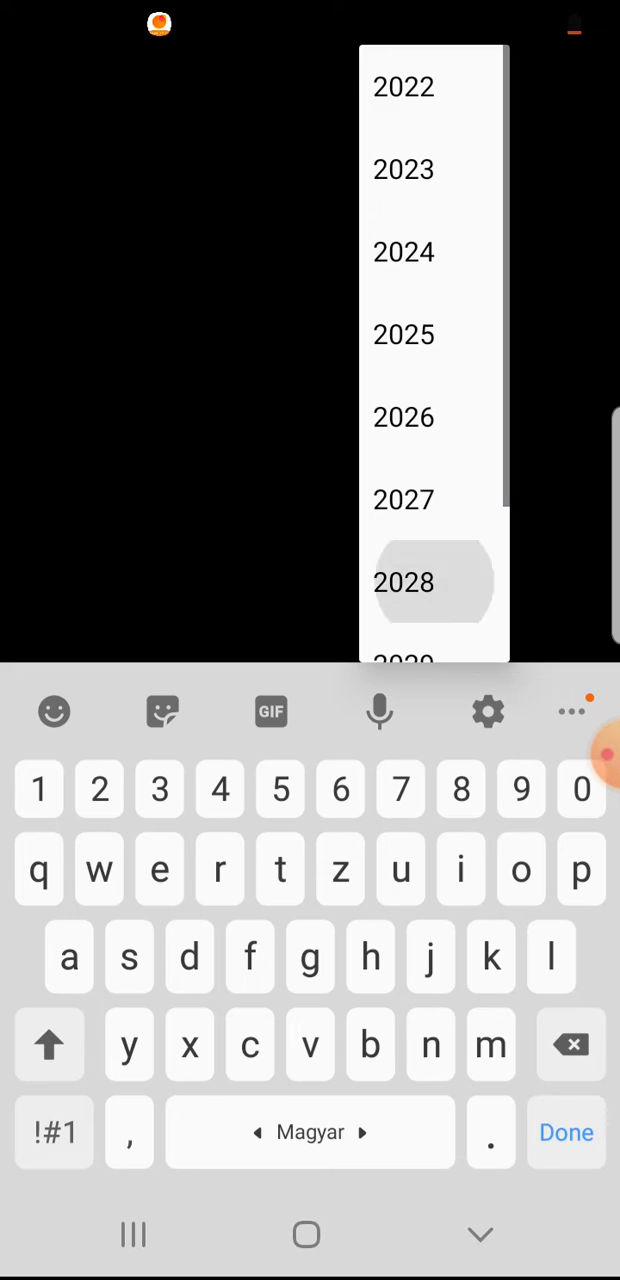